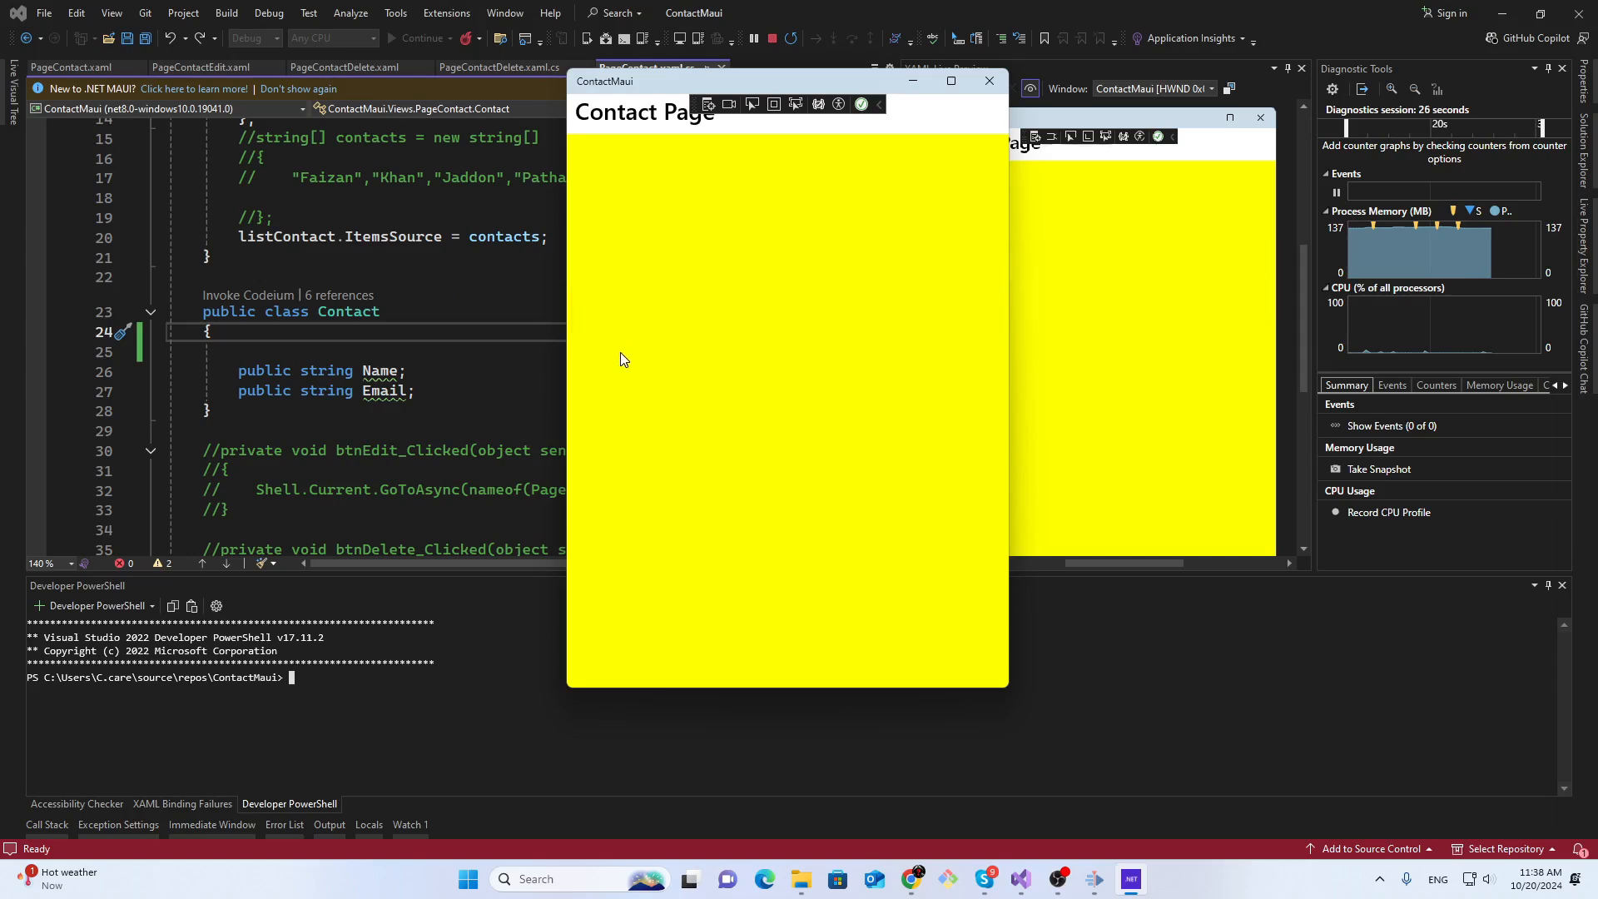
mouse_move(629, 270)
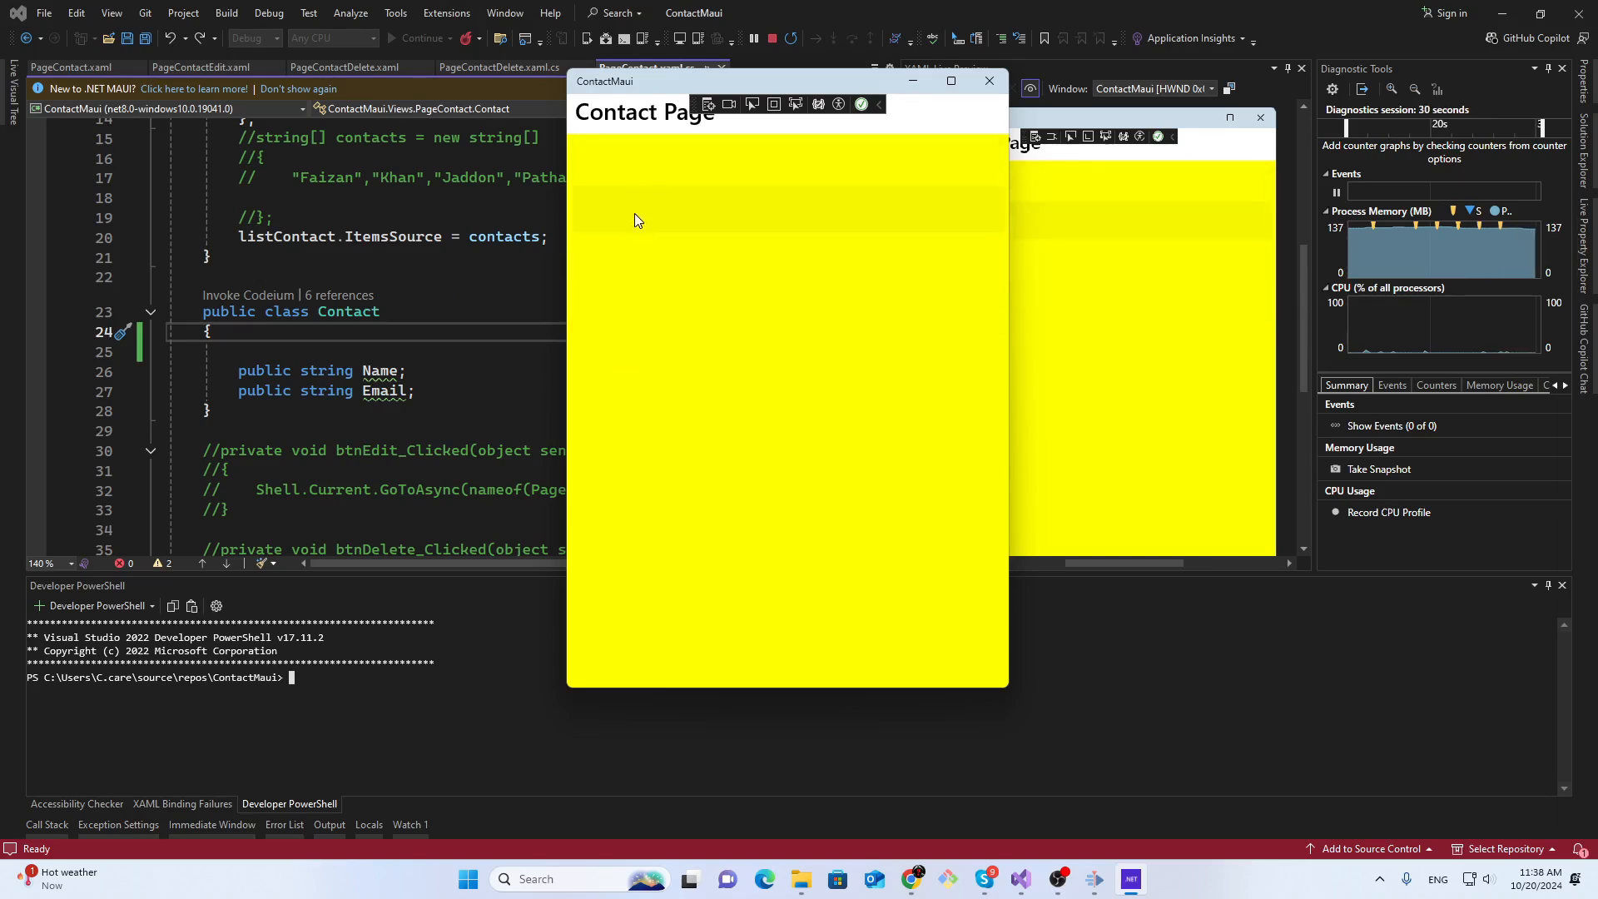
mouse_move(628, 167)
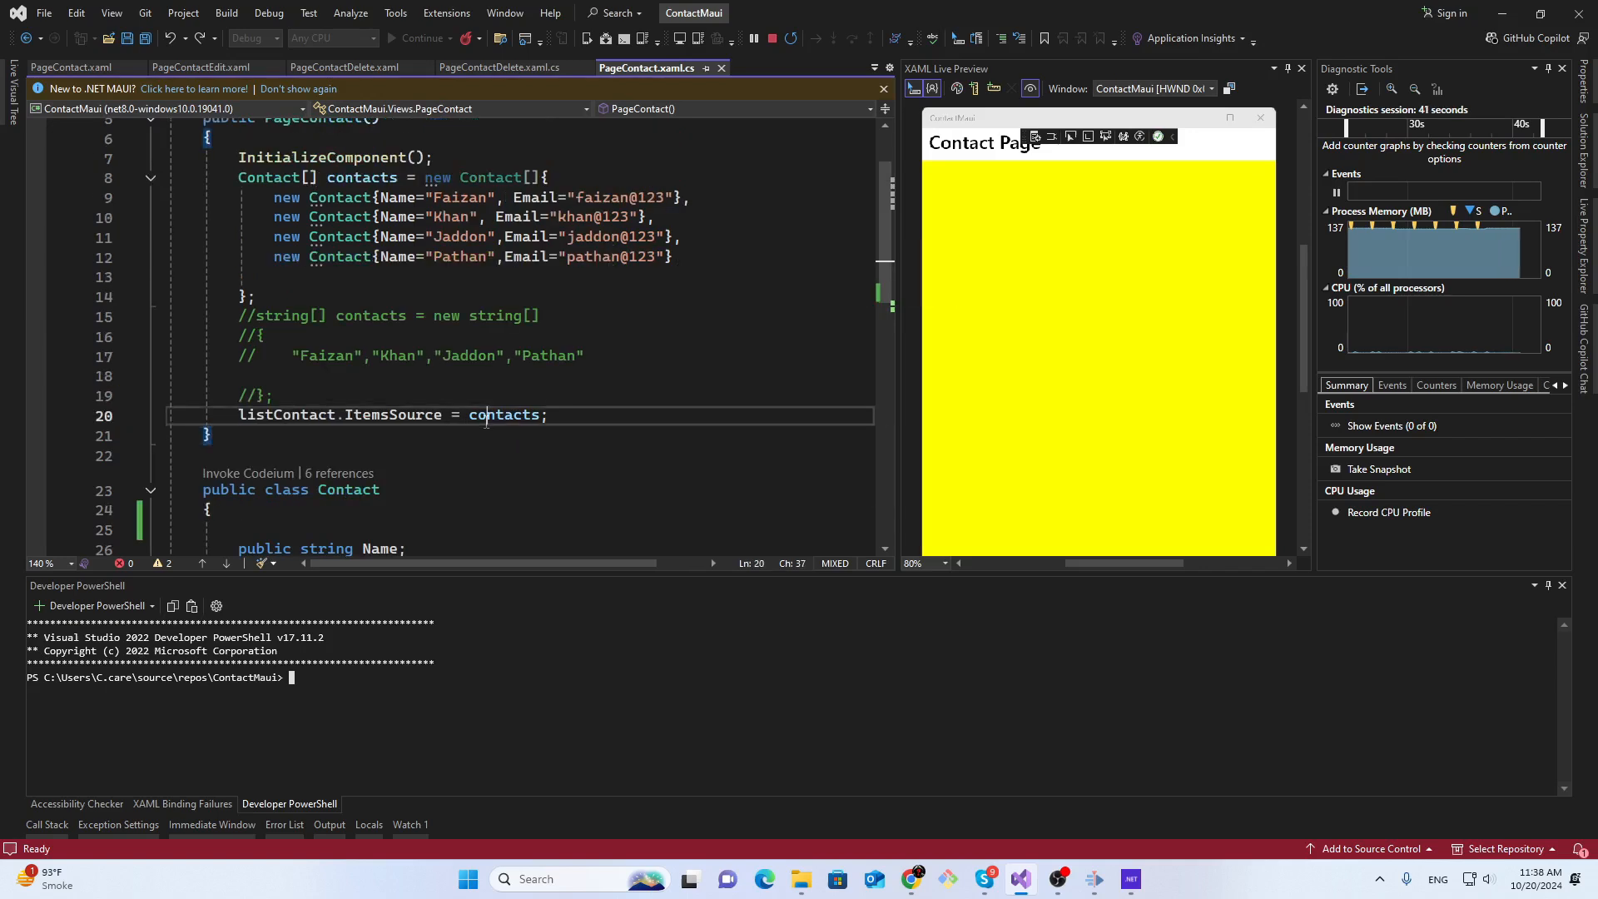
Select the contacts variable used as the list's items source in the Contact page code
double_click(503, 414)
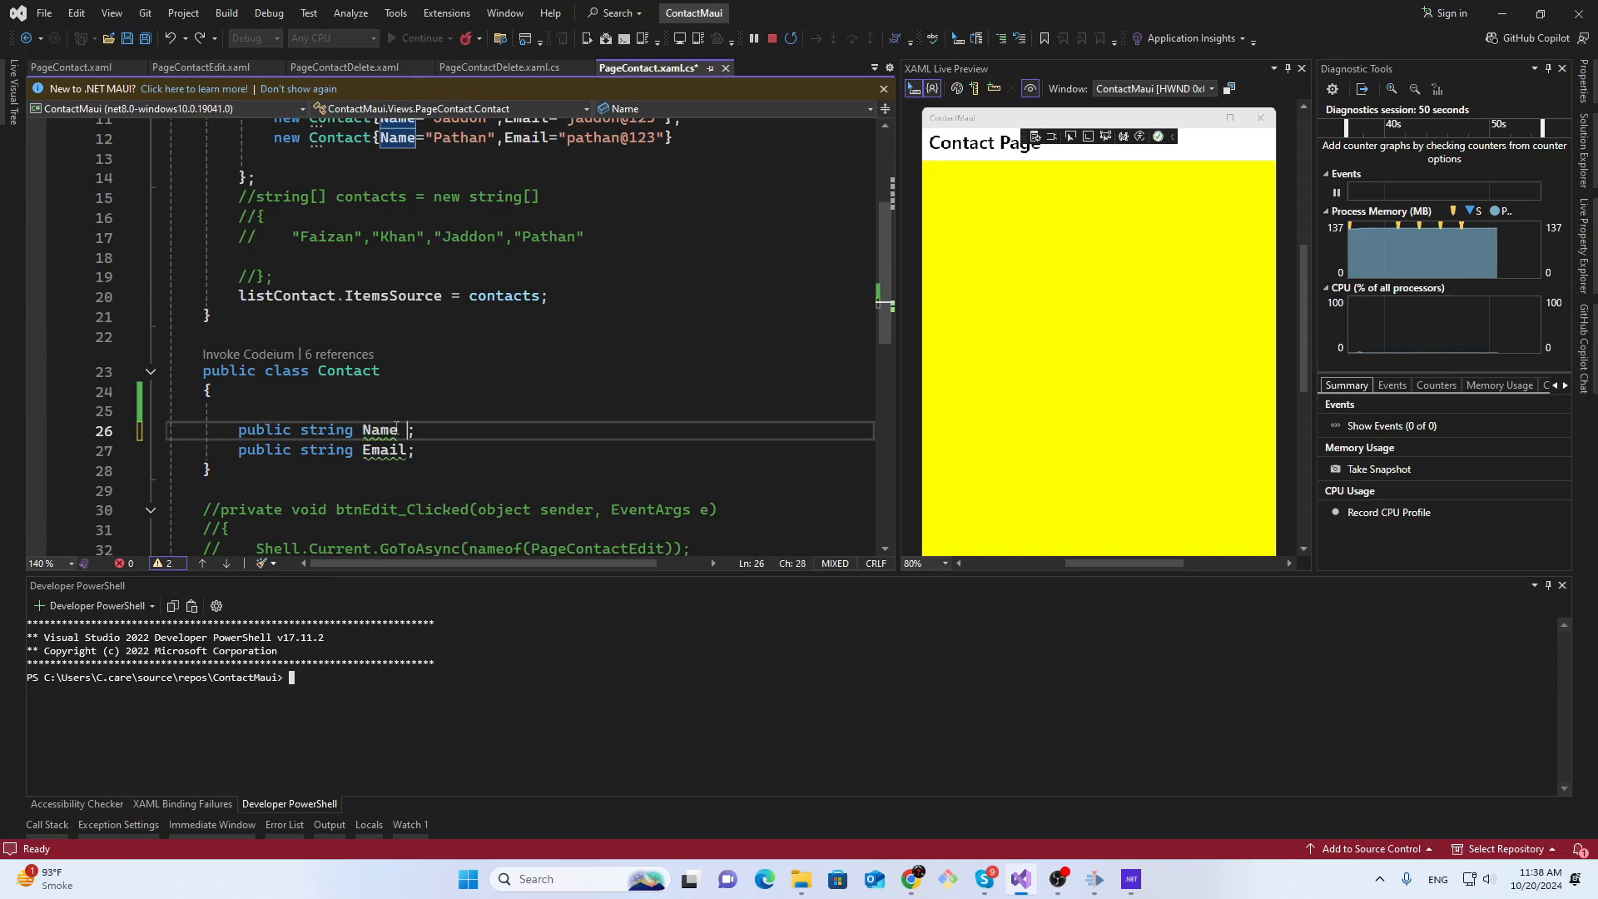
Add { get; set; } accessors to the Name and Email declarations in the Contact class
type("{ get; };")
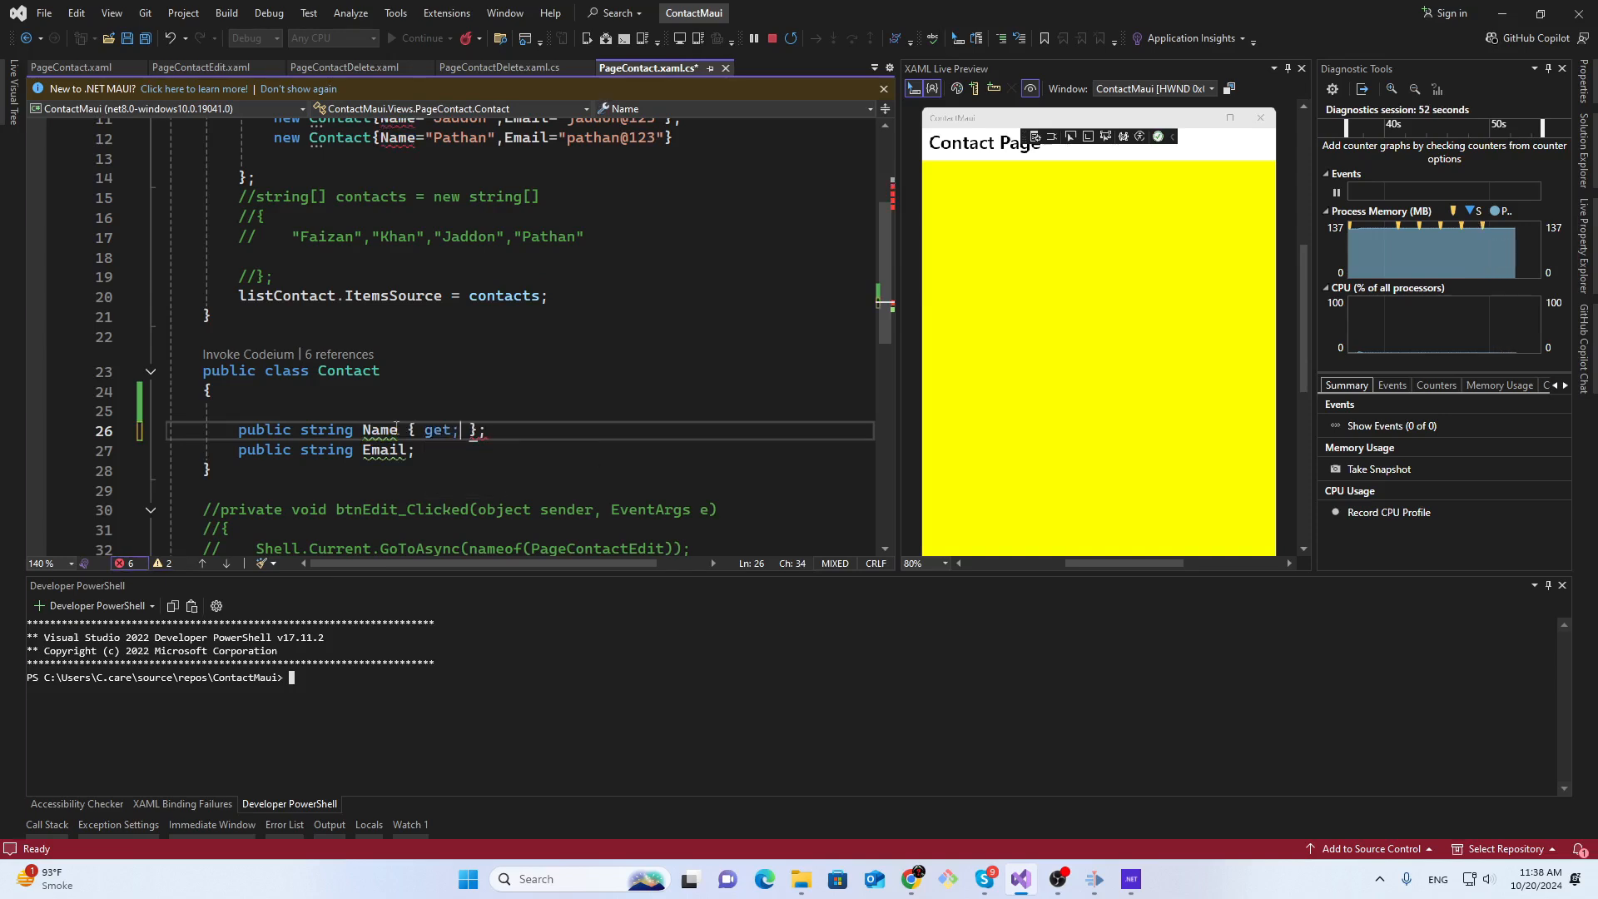
type("set")
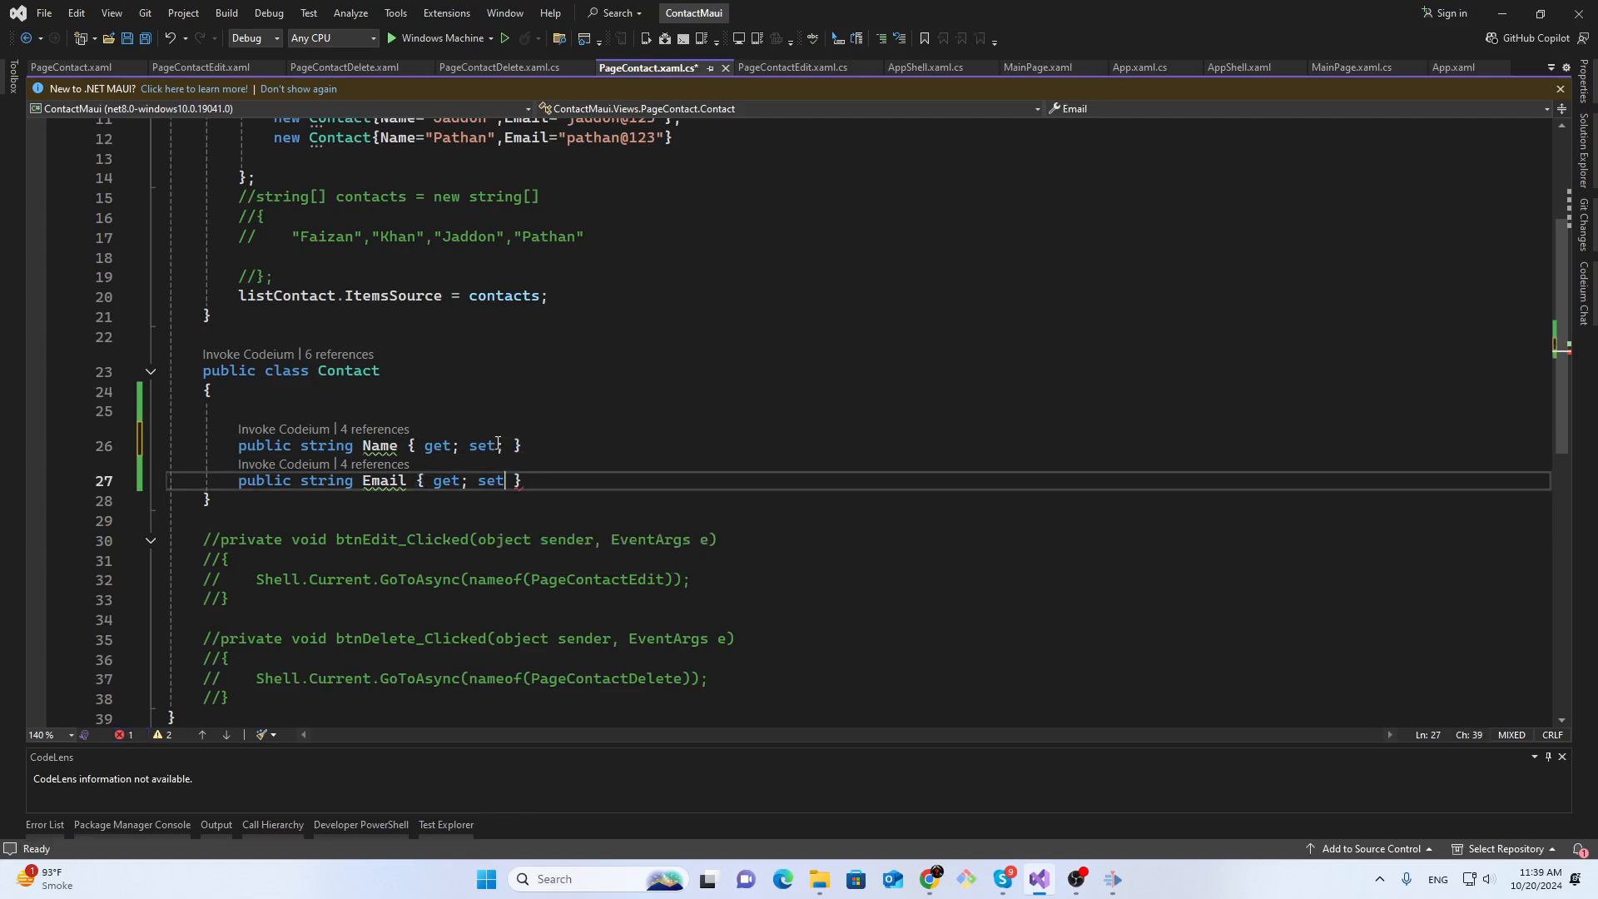
type(";")
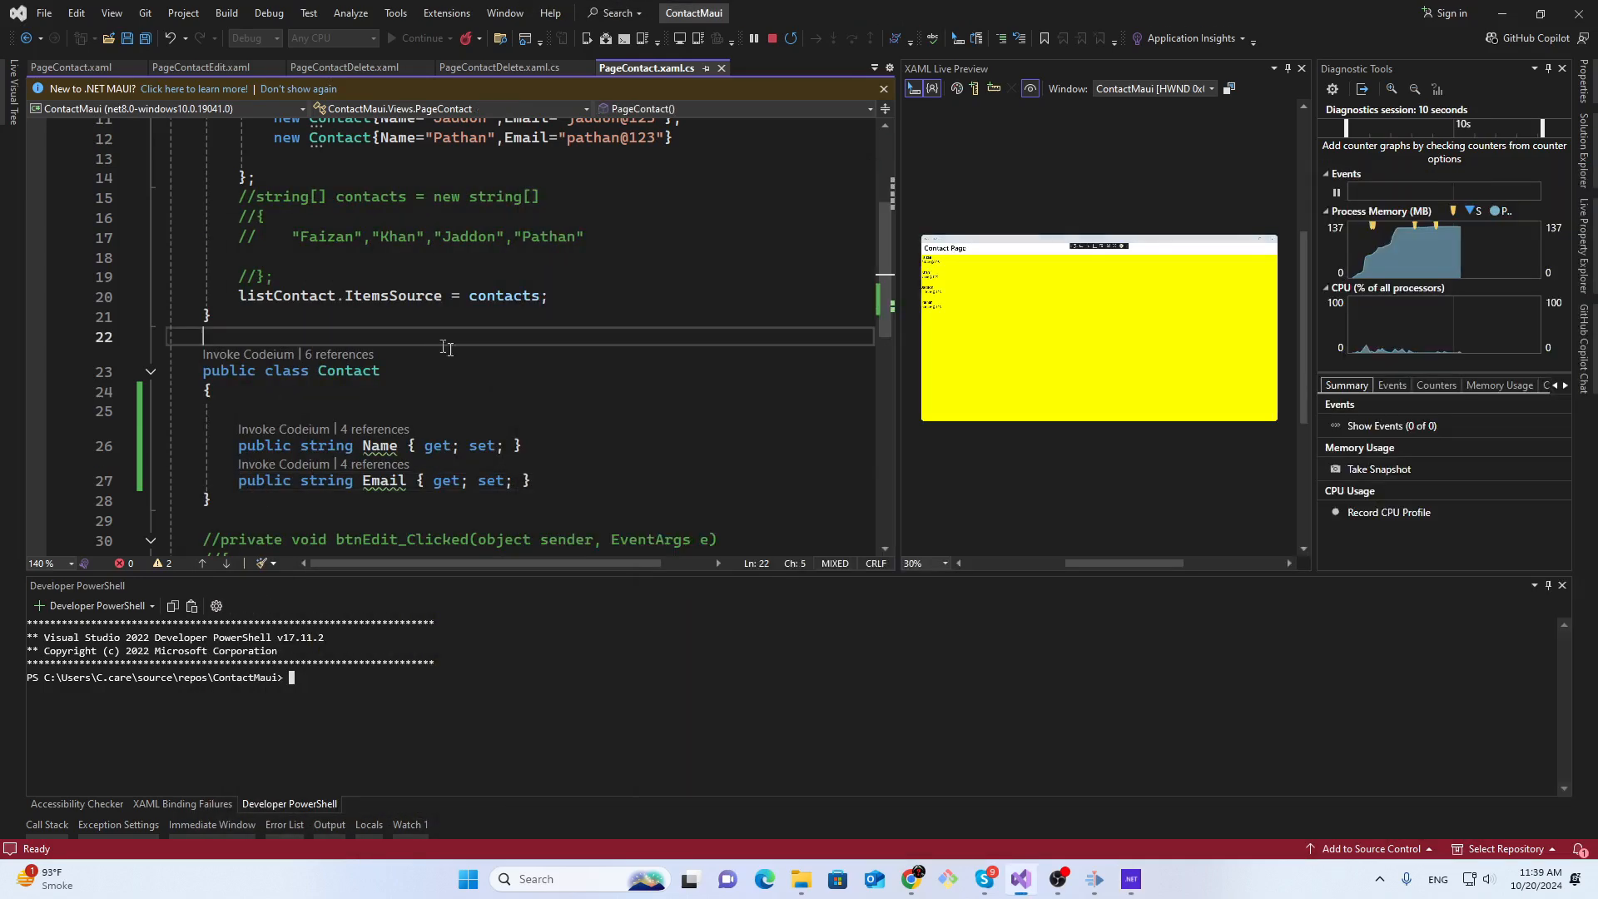
Select the contacts array assigned as items source while the rerun app shows list text
double_click(503, 296)
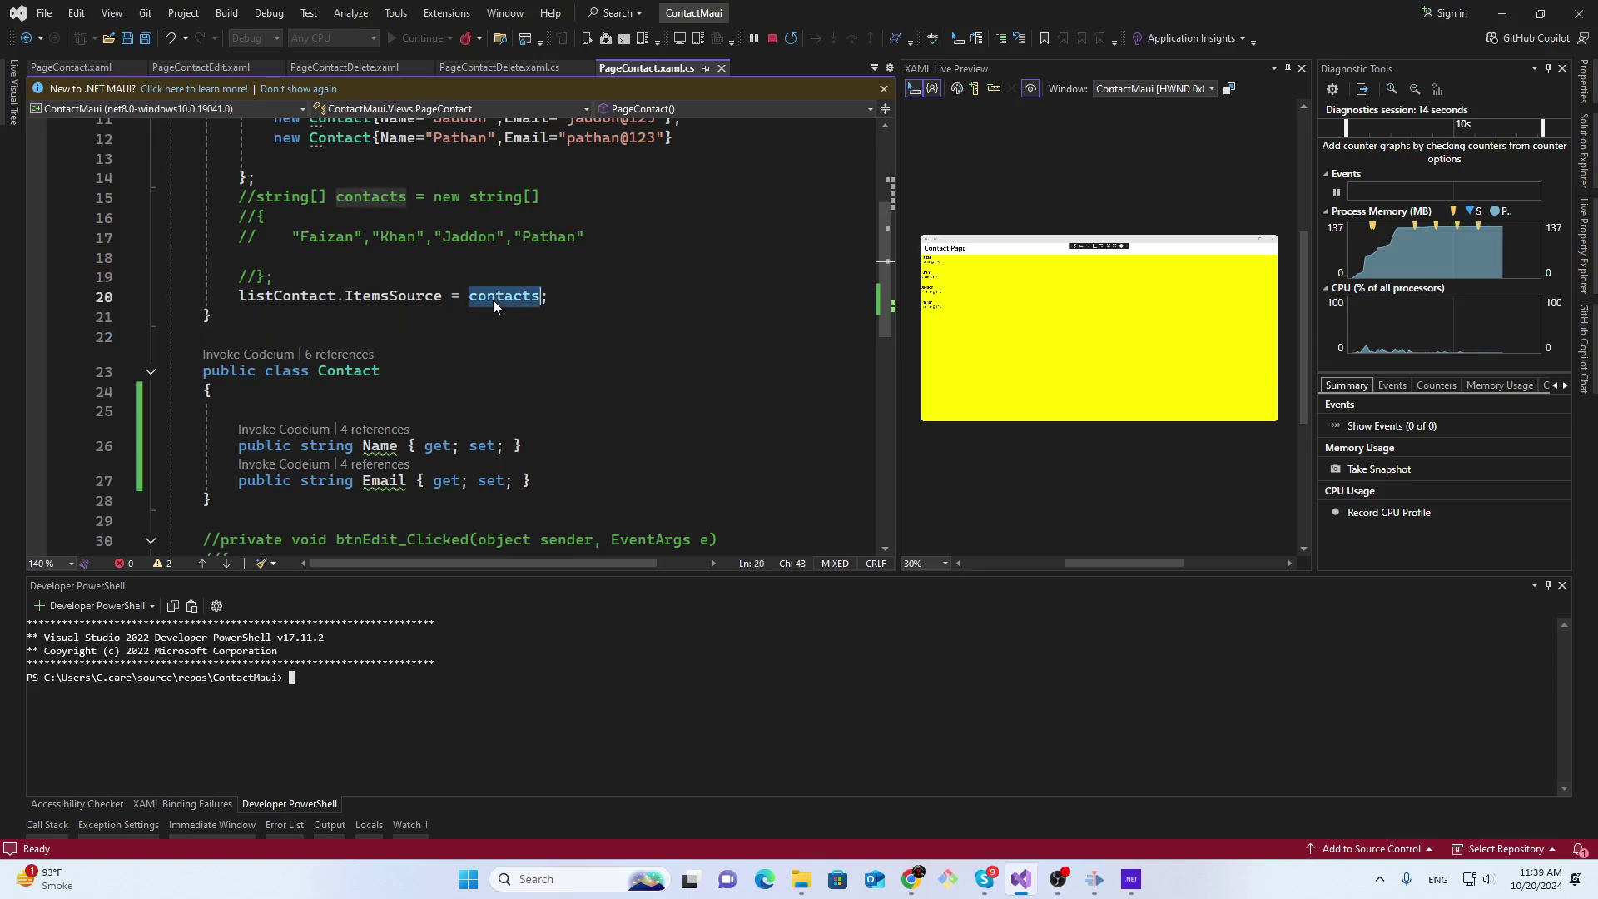
mouse_move(379, 446)
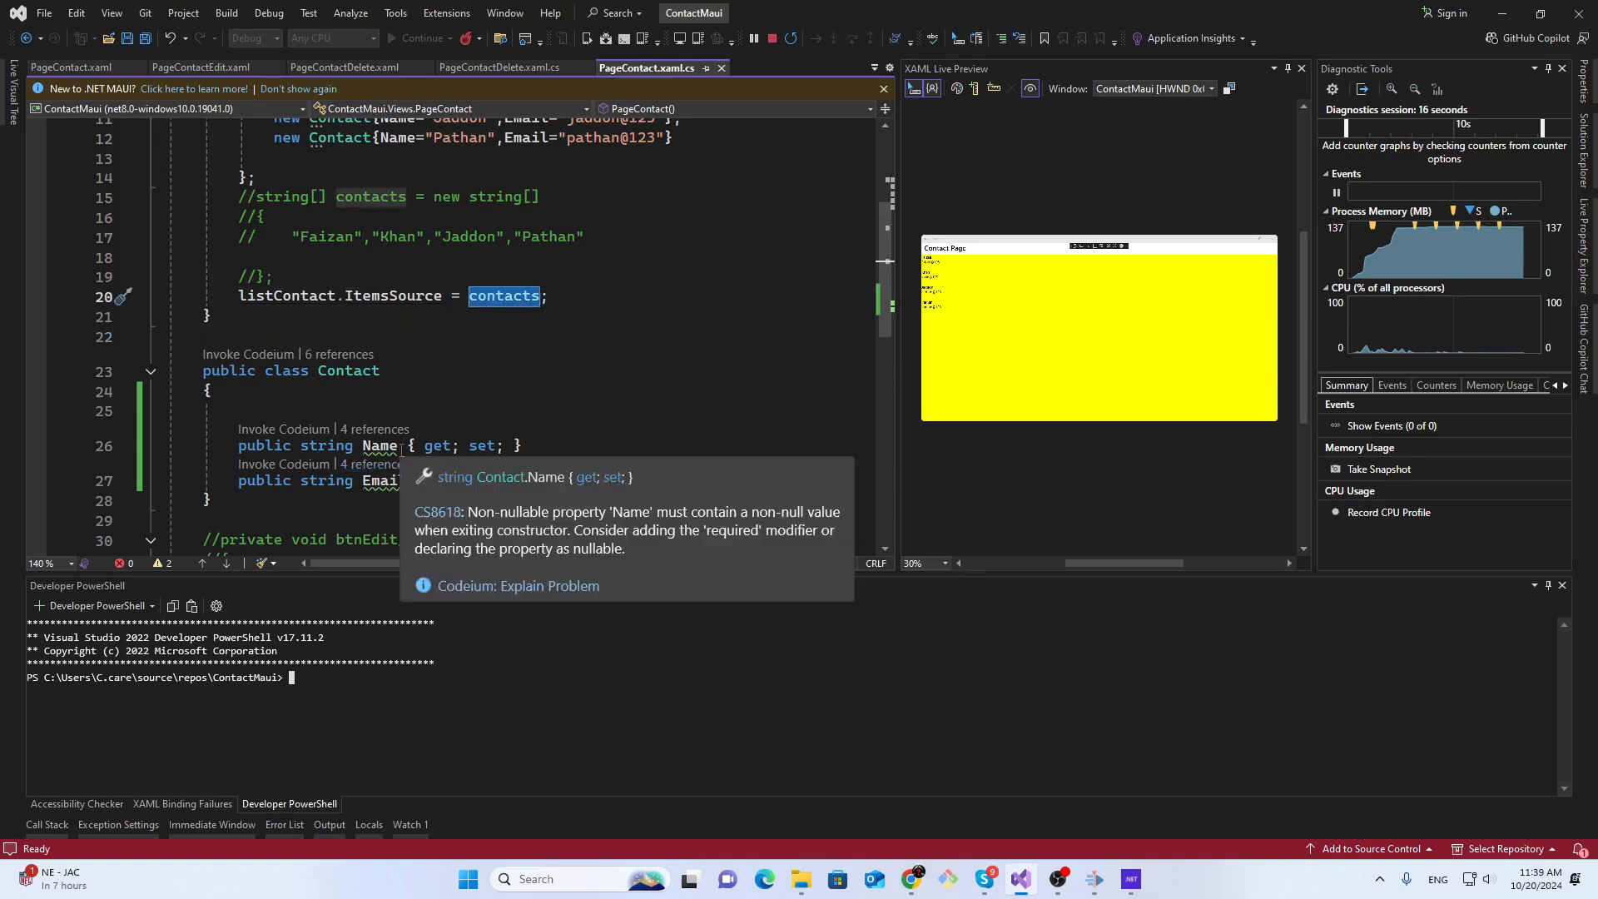